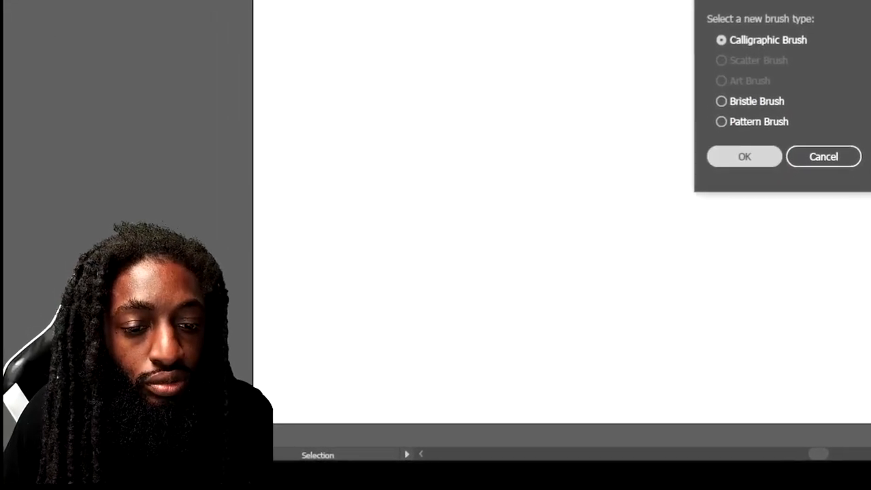
# Confirm the new Calligraphic Brush so it becomes the active brush.
pyautogui.click(823, 157)
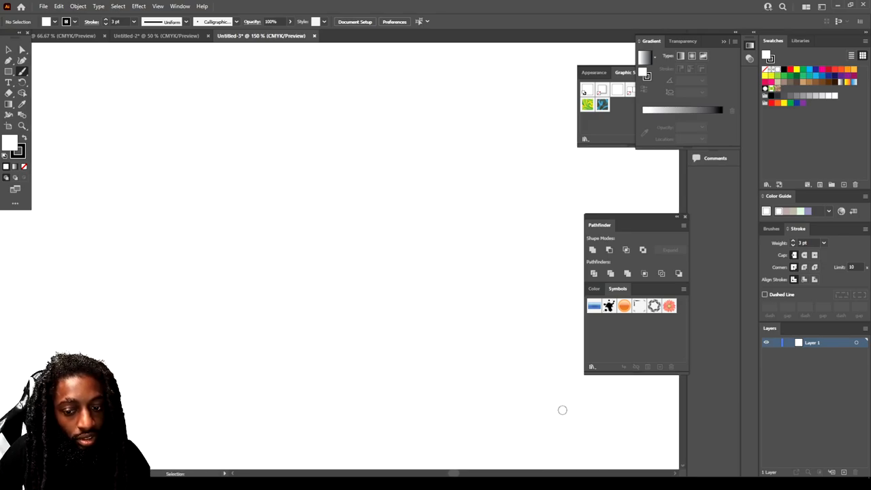
# Paint the cloud's scalloped outline, inner detail strokes and underside shading near the top of the artboard.
pyautogui.moveTo(252, 294); pyautogui.dragTo(277, 291)
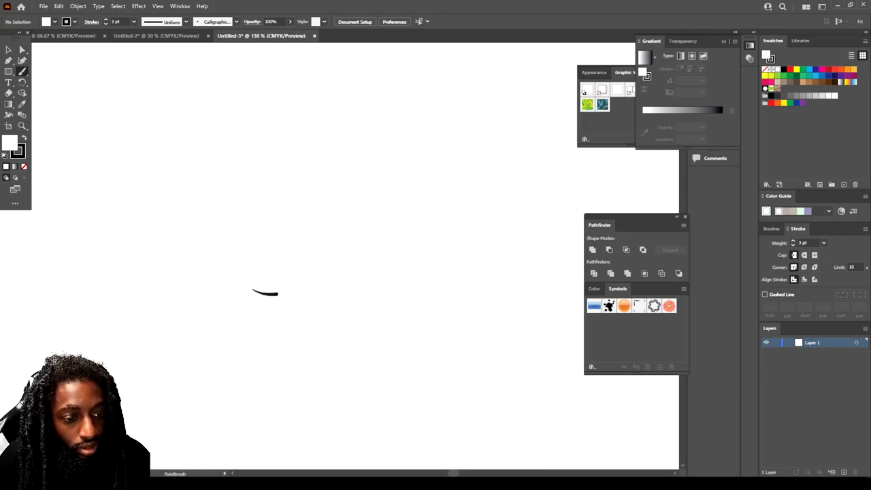
pyautogui.moveTo(255, 291); pyautogui.dragTo(438, 282)
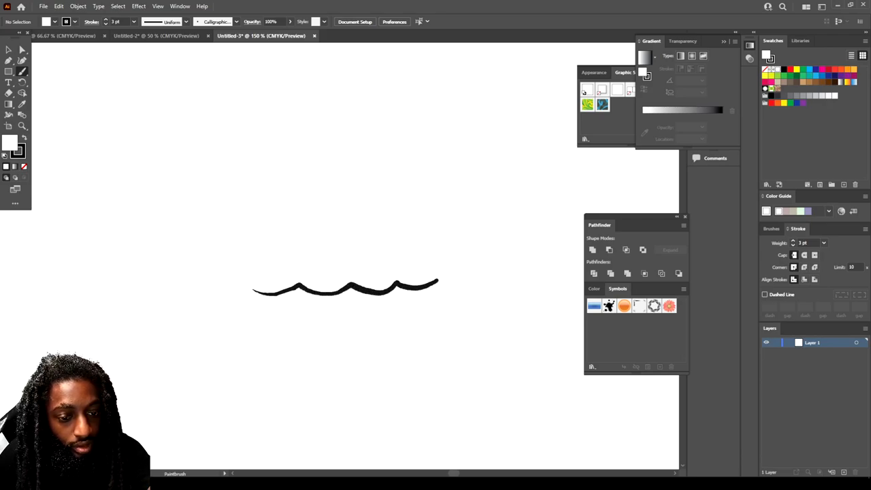
pyautogui.moveTo(438, 282); pyautogui.dragTo(544, 271)
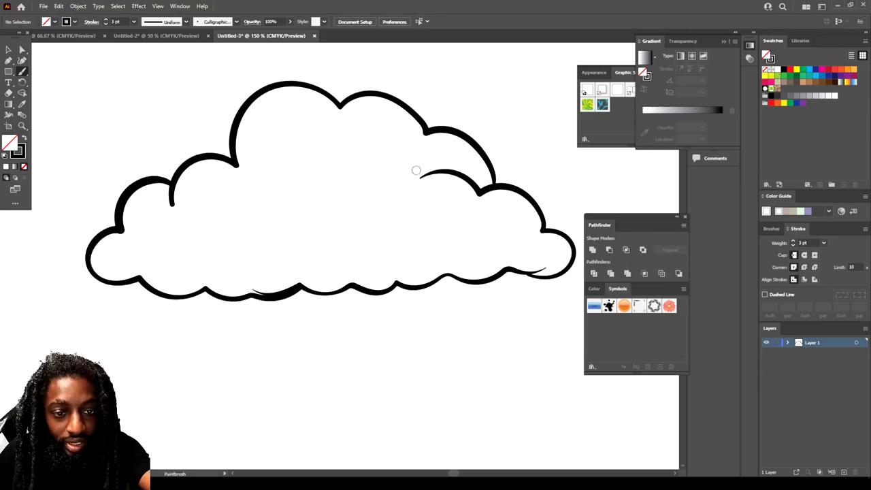
pyautogui.moveTo(367, 143); pyautogui.dragTo(435, 143)
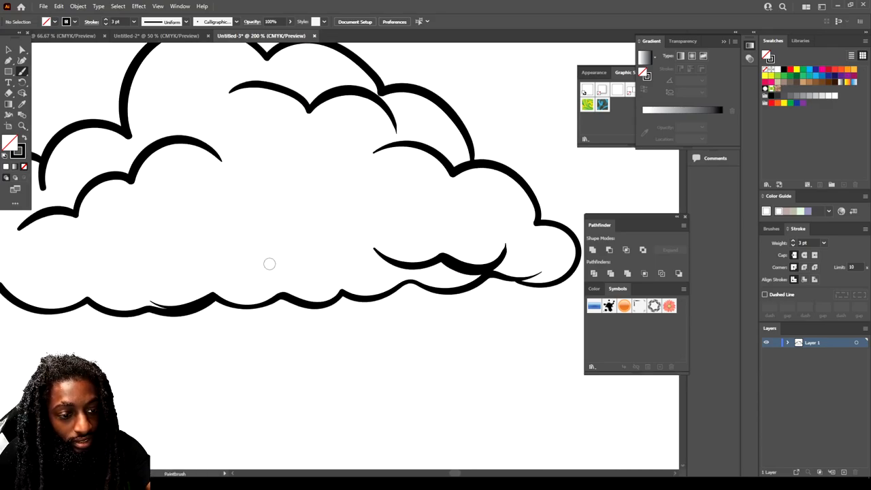
pyautogui.moveTo(269, 264); pyautogui.dragTo(98, 285)
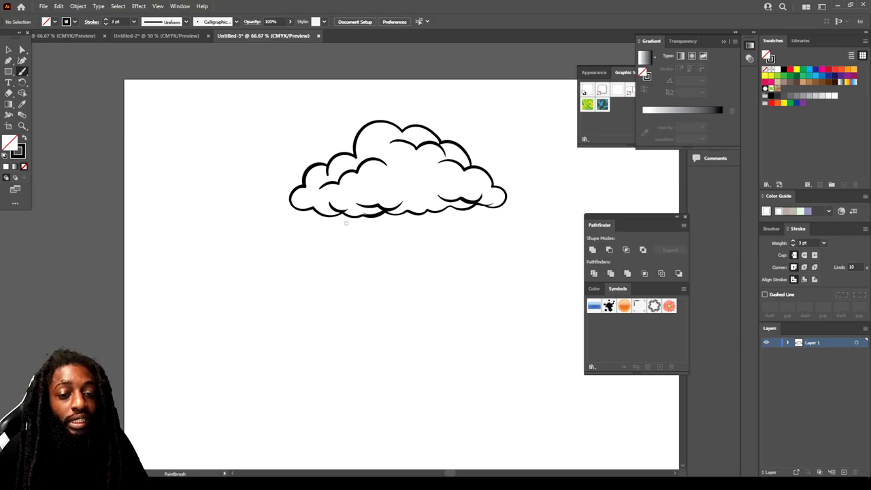
pyautogui.moveTo(464, 104)
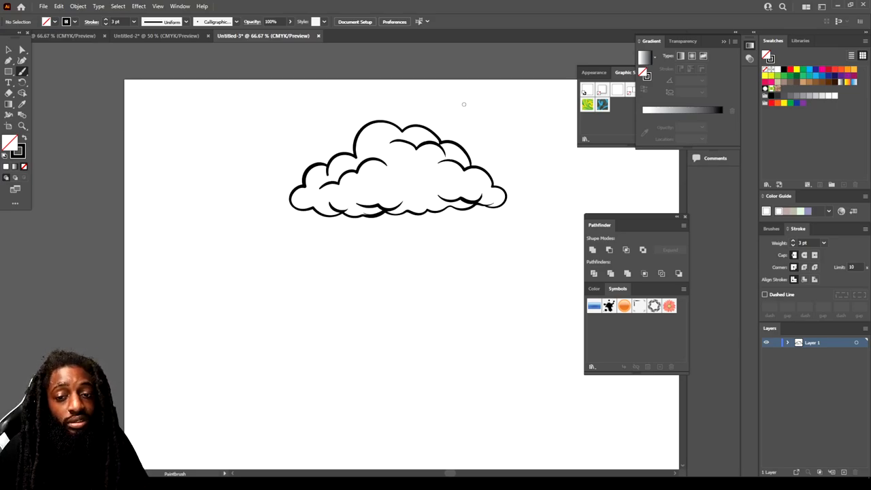
pyautogui.moveTo(504, 331)
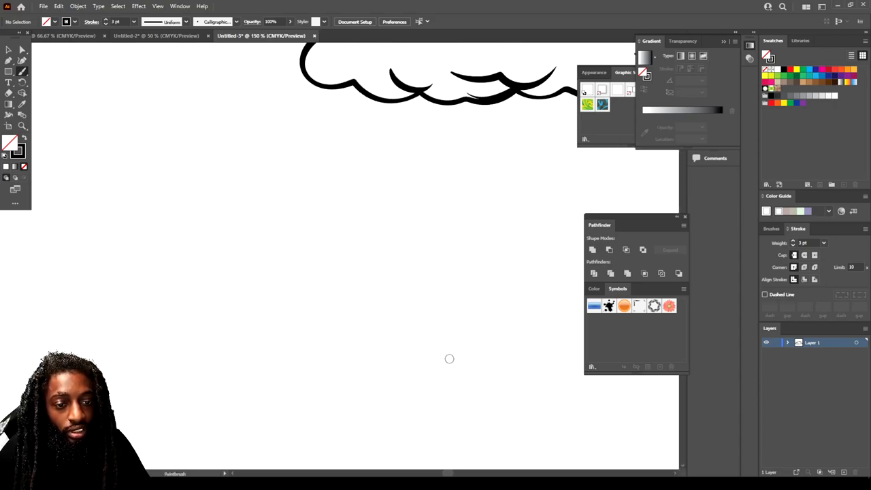
# Paint the money bag body, narrow neck with tie, flared top and a dollar sign below the cloud.
pyautogui.moveTo(277, 403); pyautogui.dragTo(334, 394)
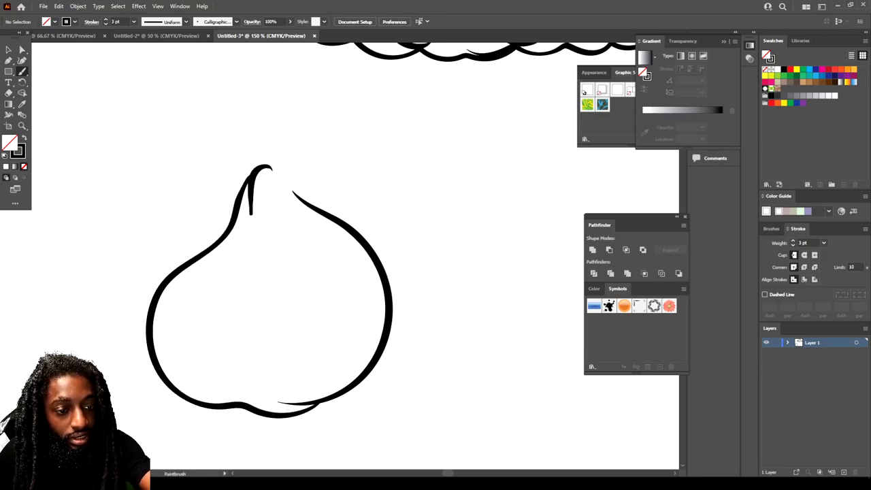
pyautogui.moveTo(256, 170); pyautogui.dragTo(293, 197)
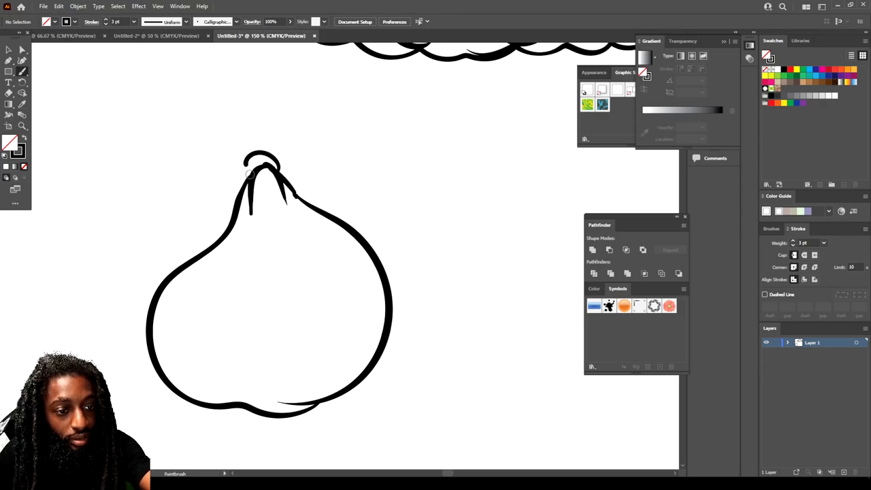
pyautogui.moveTo(245, 166); pyautogui.dragTo(279, 147)
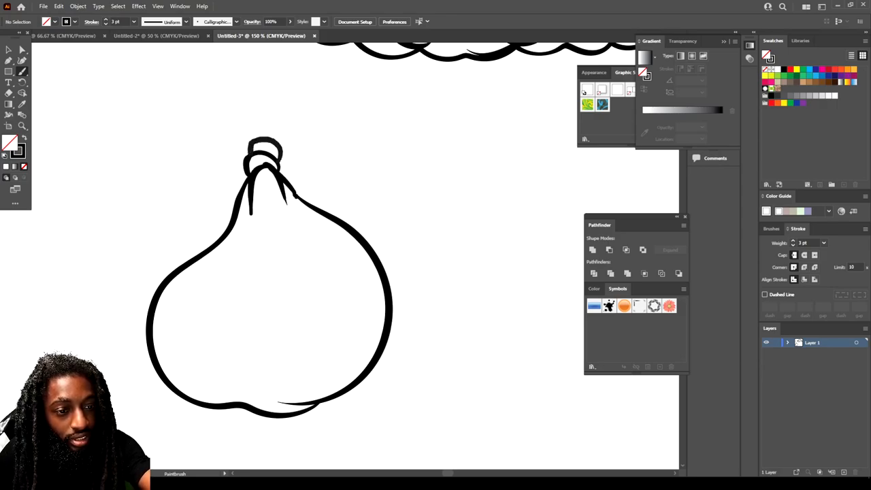
pyautogui.moveTo(193, 109); pyautogui.dragTo(307, 111)
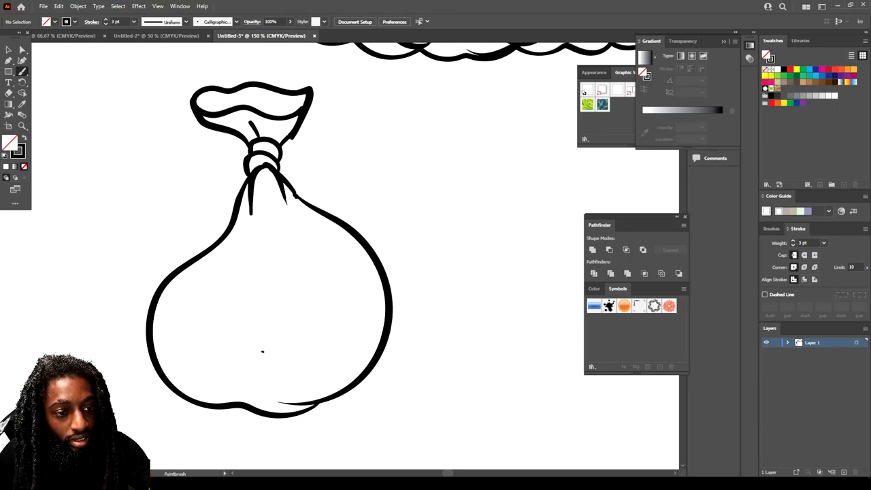
pyautogui.moveTo(307, 258); pyautogui.dragTo(283, 364)
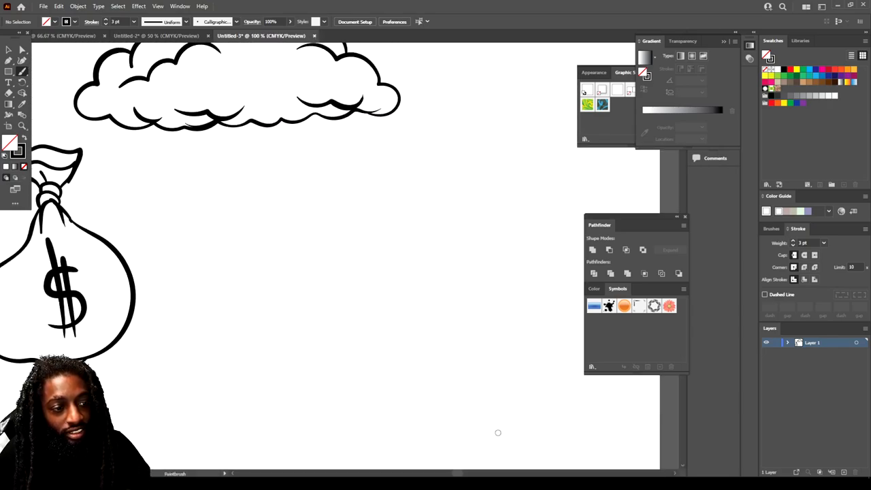
# Paint a curled dollar bill shape with an inner border detail beside the money bag.
pyautogui.moveTo(343, 394); pyautogui.dragTo(384, 387)
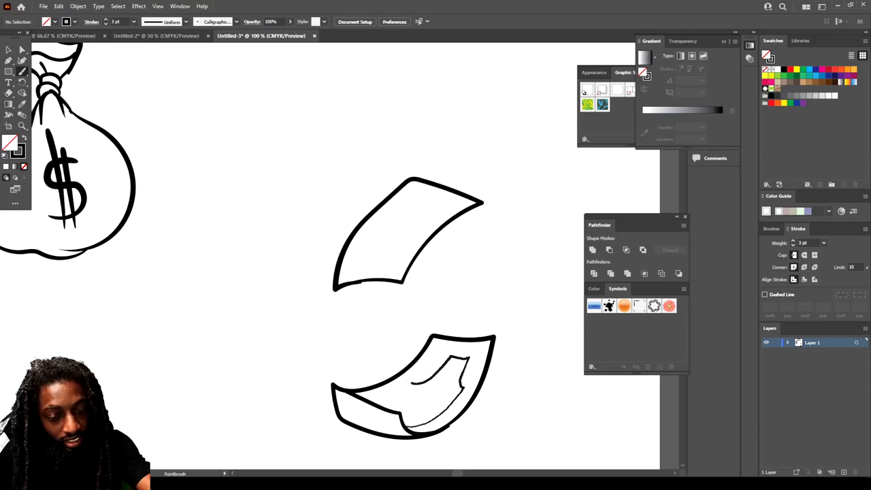
pyautogui.moveTo(356, 270); pyautogui.dragTo(395, 266)
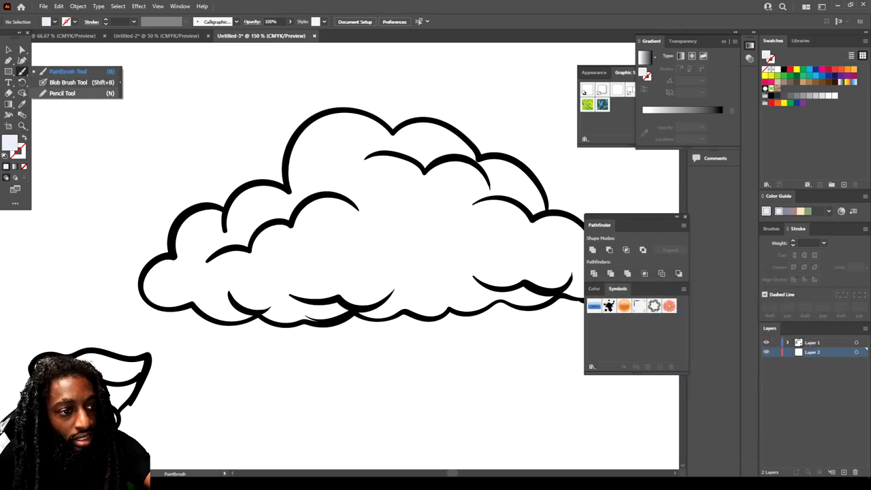
# With the Pencil tool, trace a freehand fill shape along the cloud on the new layer.
pyautogui.click(63, 93)
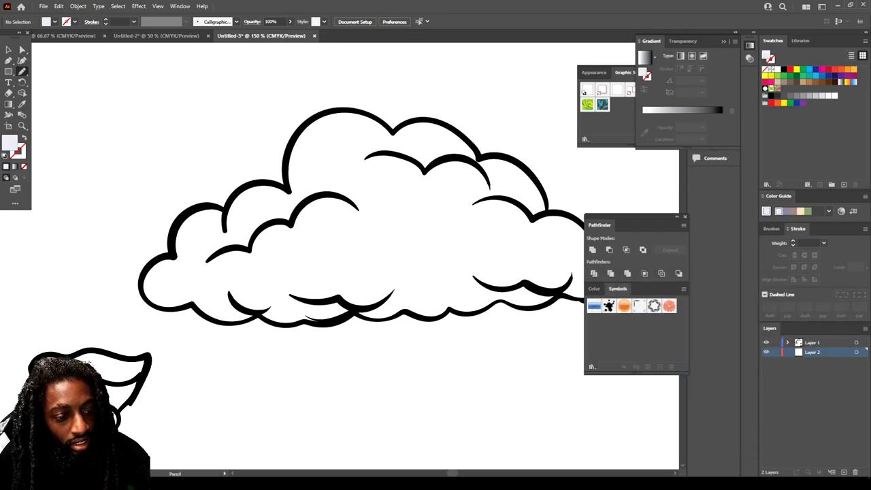
pyautogui.moveTo(197, 313); pyautogui.dragTo(299, 320)
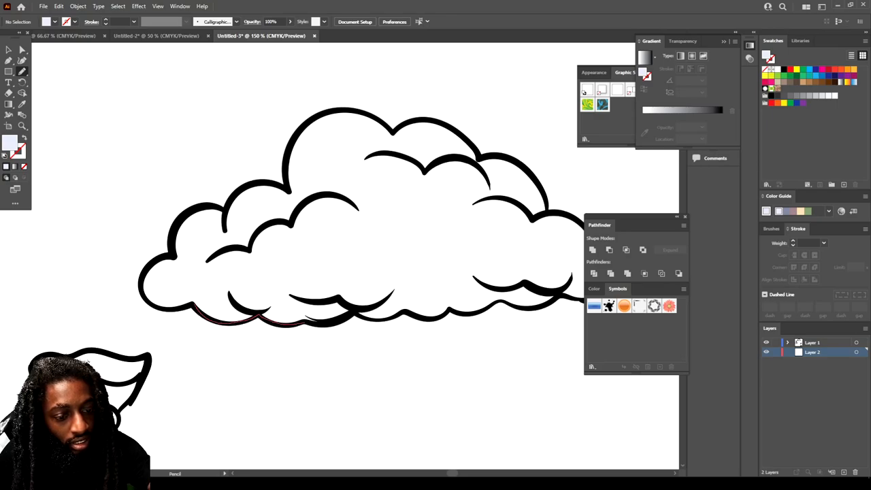
pyautogui.moveTo(156, 286); pyautogui.dragTo(320, 320)
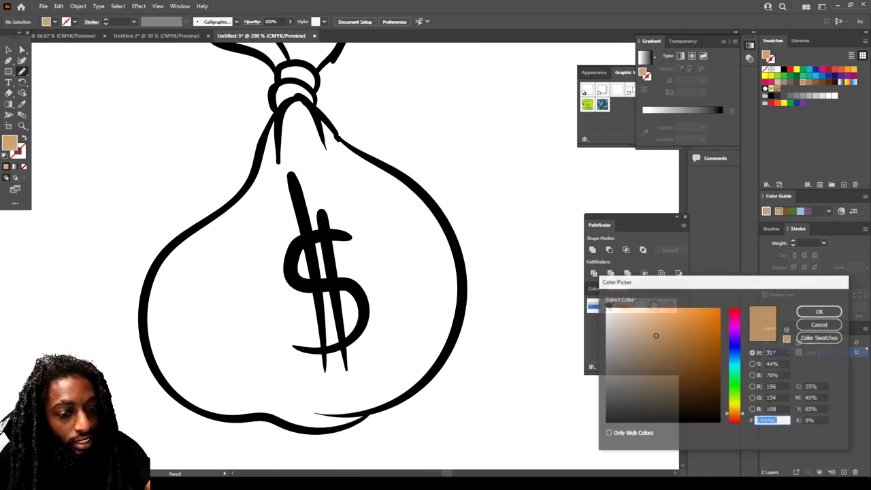
# Pick a light orange in the Color Picker and fill the bag, then colour the bills green and cloud pale blue.
pyautogui.click(664, 312)
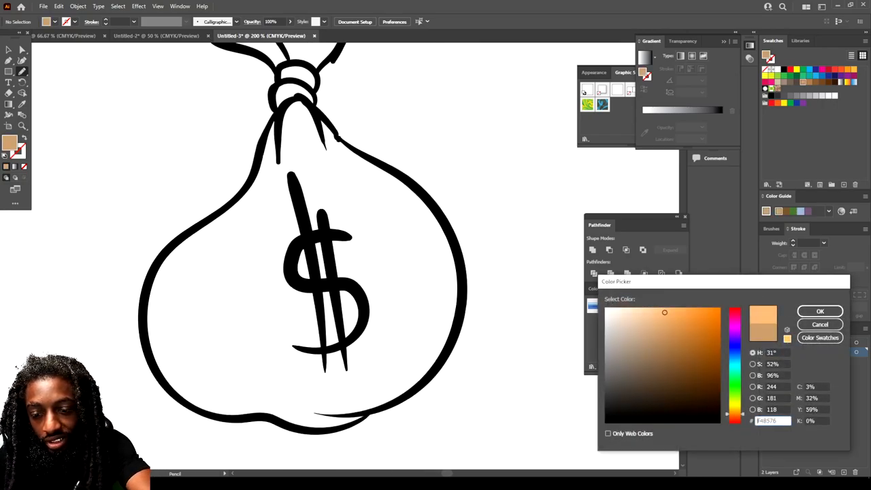
pyautogui.click(677, 318)
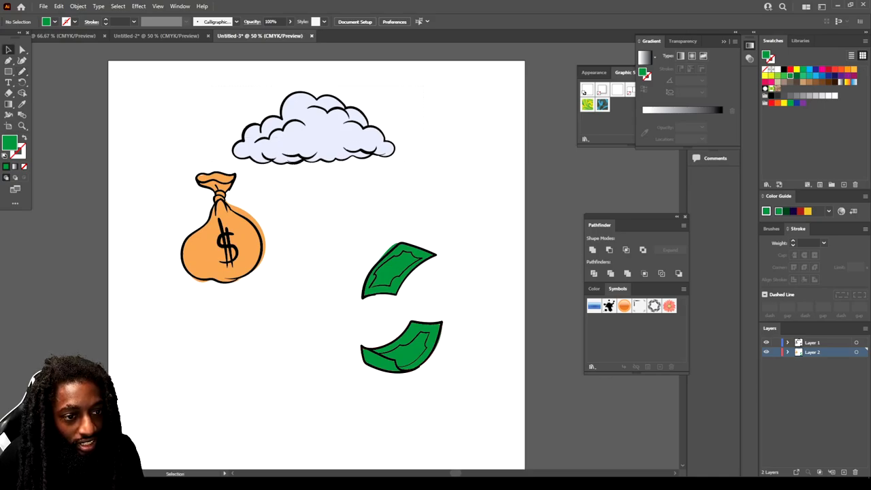
pyautogui.click(313, 125)
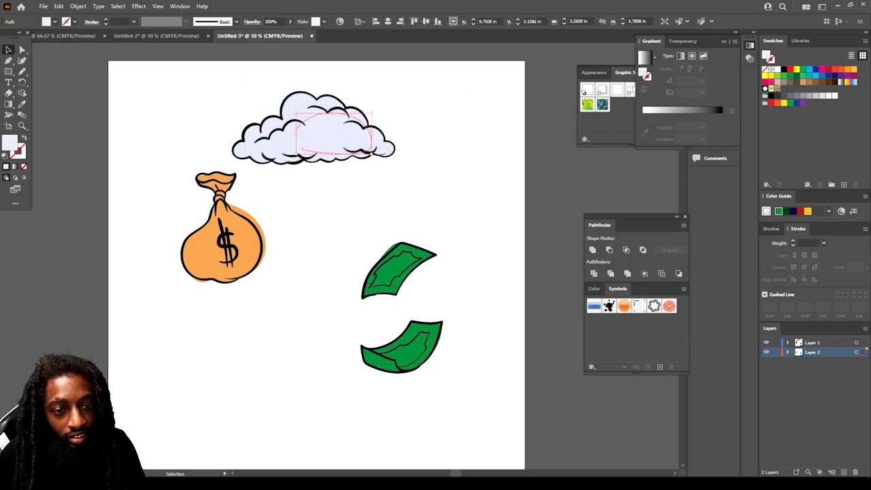
# Drag the cloud into the Symbols panel and confirm it as a new symbol.
pyautogui.moveTo(313, 125); pyautogui.dragTo(387, 149)
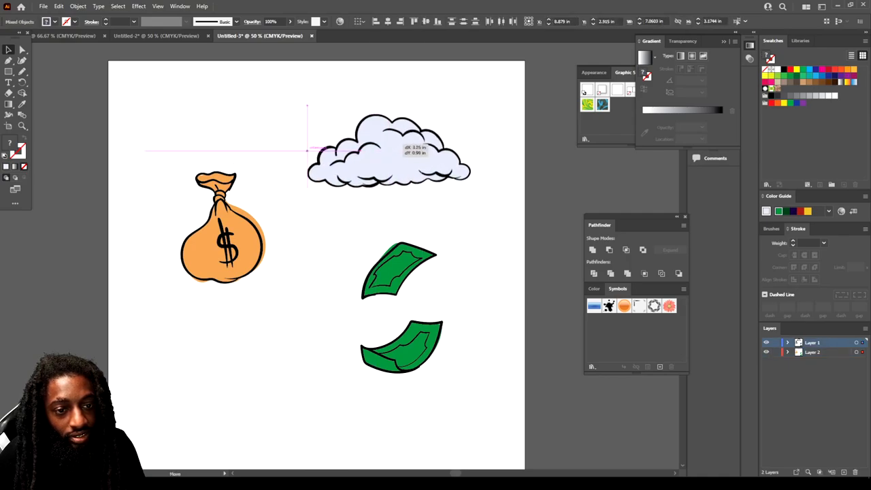
pyautogui.moveTo(387, 149); pyautogui.dragTo(544, 313)
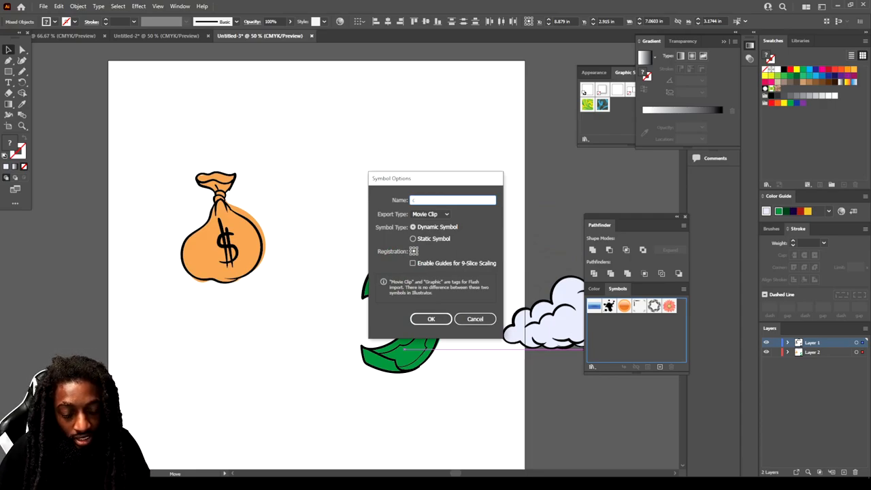
pyautogui.click(430, 319)
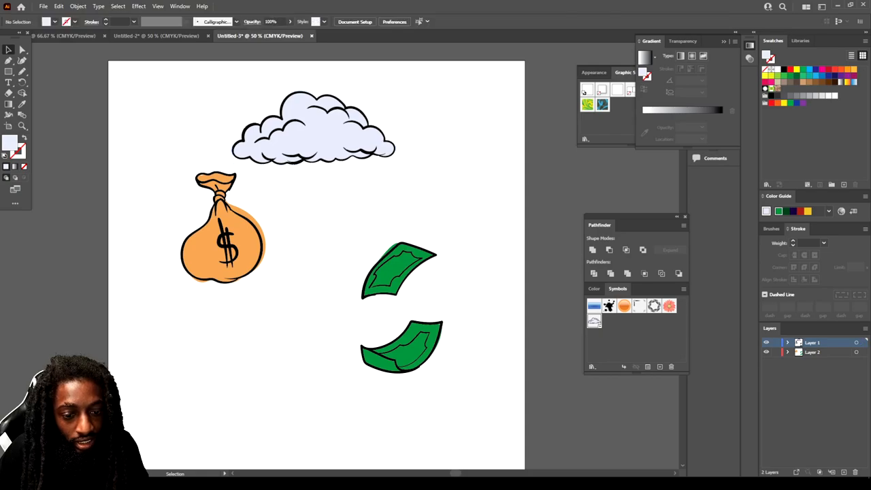
# Save both dollar bills as symbols in the Symbols panel.
pyautogui.click(400, 347)
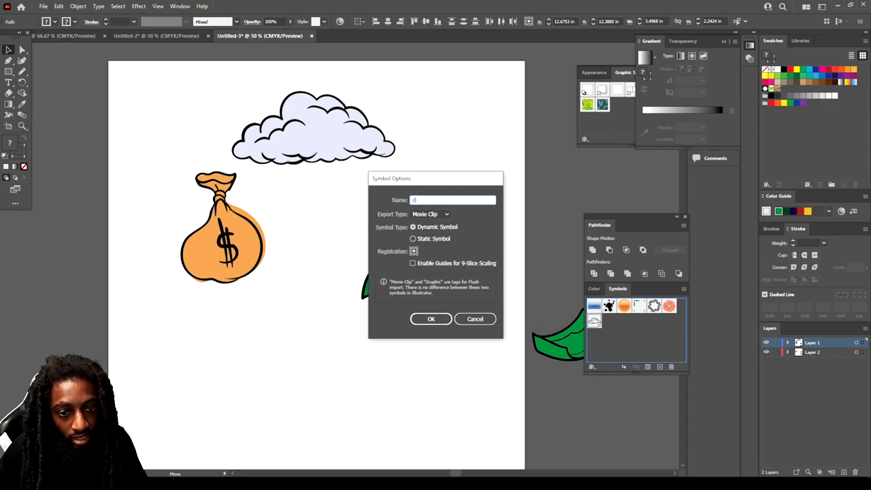
pyautogui.click(430, 318)
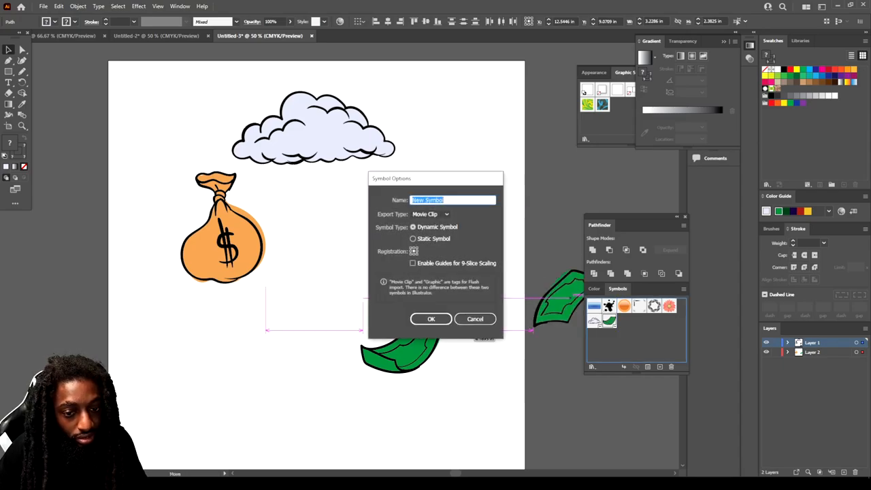
pyautogui.click(429, 318)
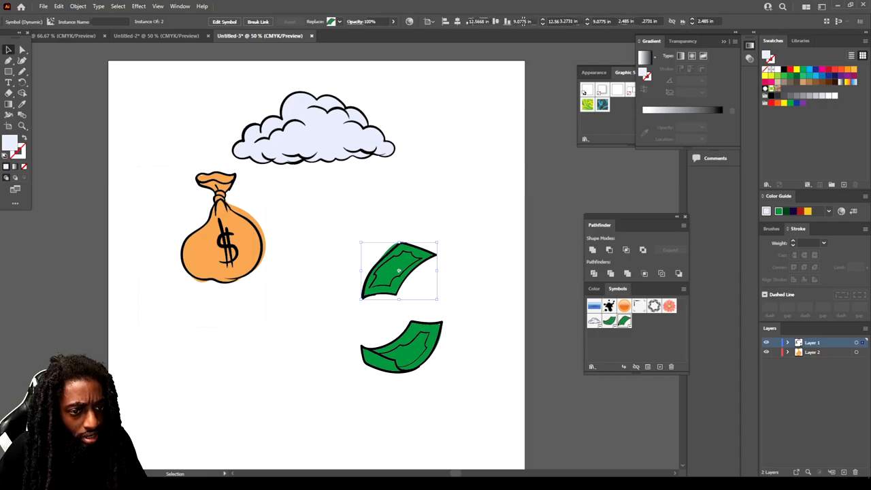
# Drag the money bag into the Symbols panel and confirm it as a symbol.
pyautogui.moveTo(221, 232); pyautogui.dragTo(565, 326)
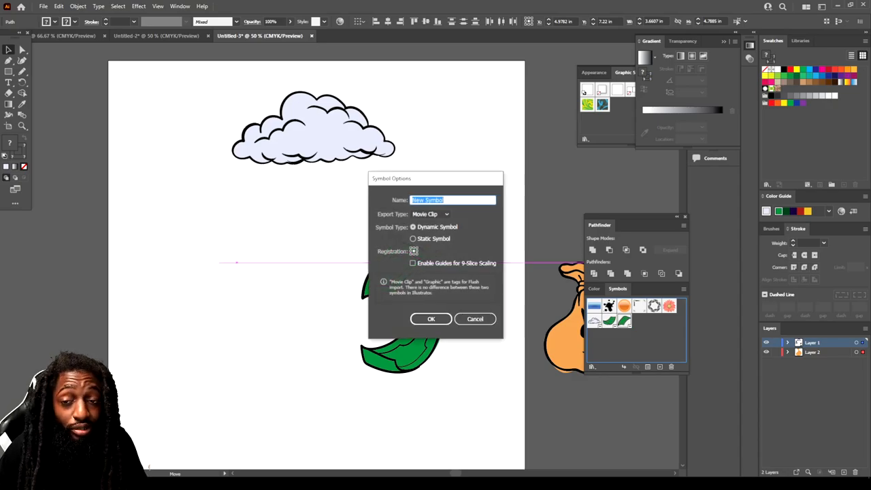
pyautogui.write('1')
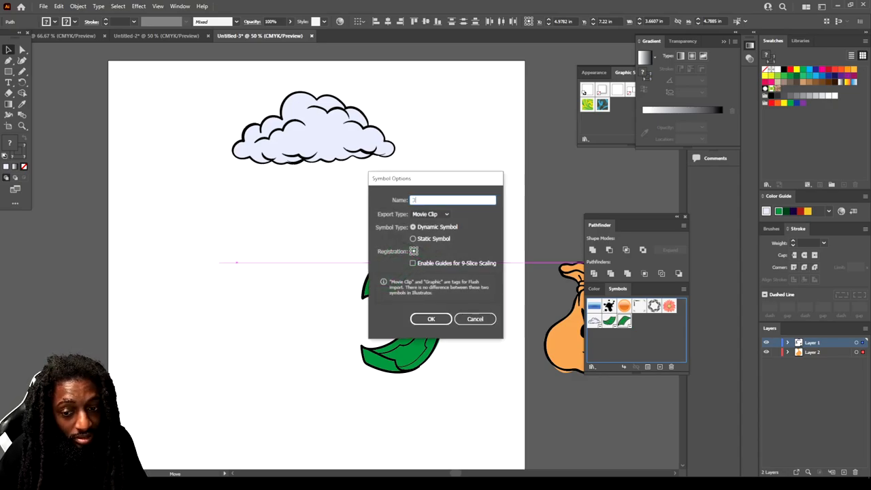
pyautogui.click(430, 319)
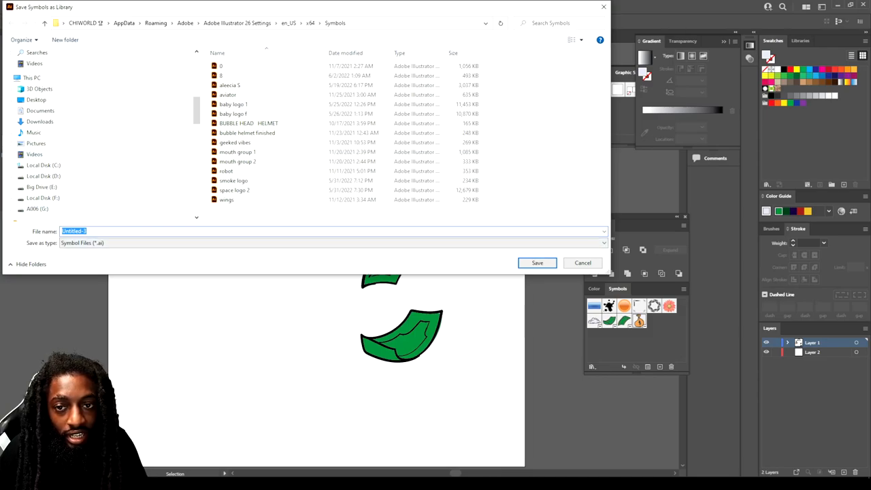
# Save the cloud, bill and bag symbols as a symbol library file.
pyautogui.click(536, 263)
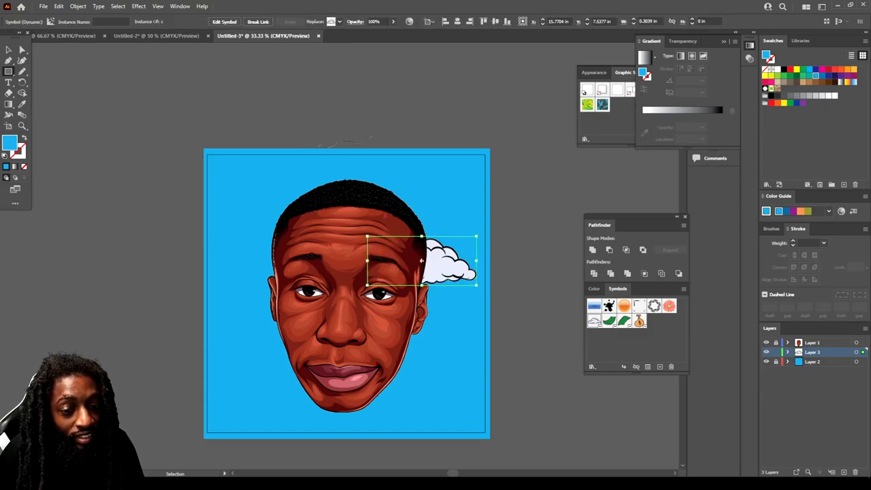
# Move the cloud to the top edge, expand it via Object > Expand, and add more cloud copies along the top.
pyautogui.click(420, 261)
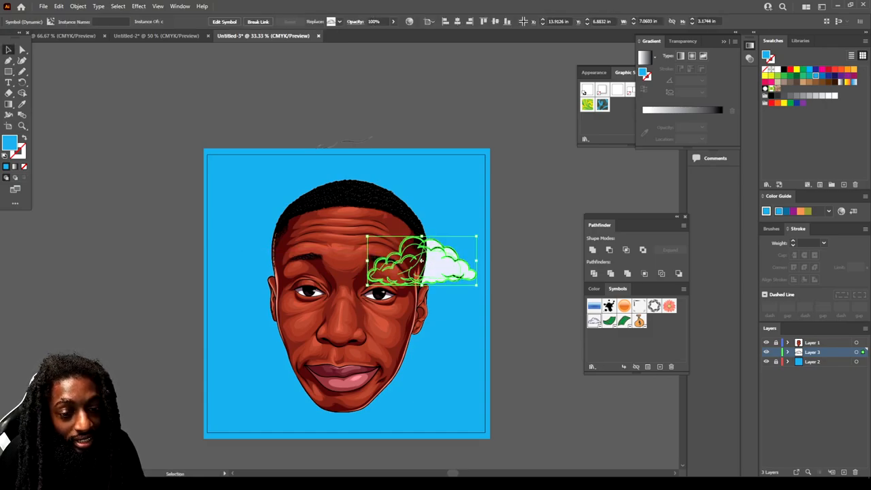
pyautogui.moveTo(421, 261); pyautogui.dragTo(438, 188)
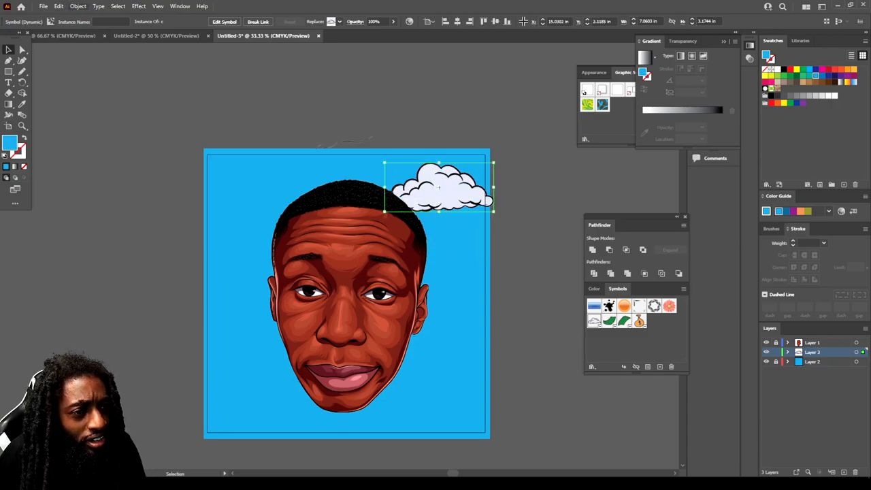
pyautogui.click(77, 6)
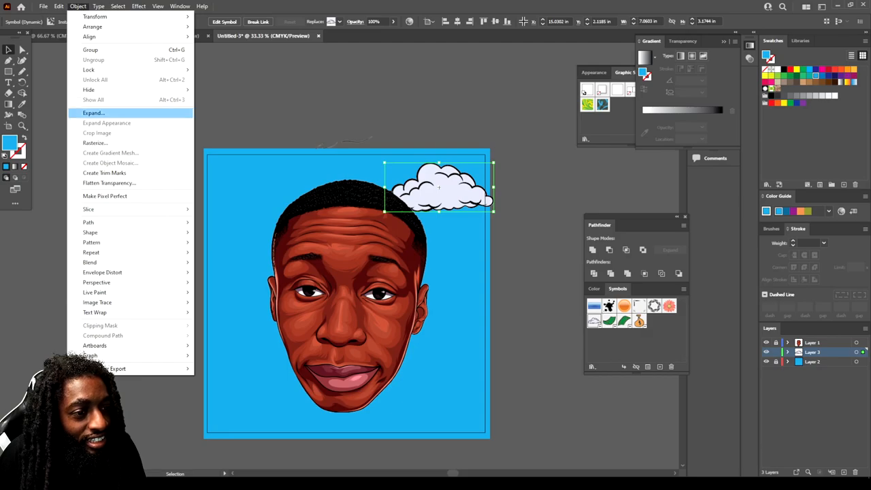
pyautogui.click(93, 112)
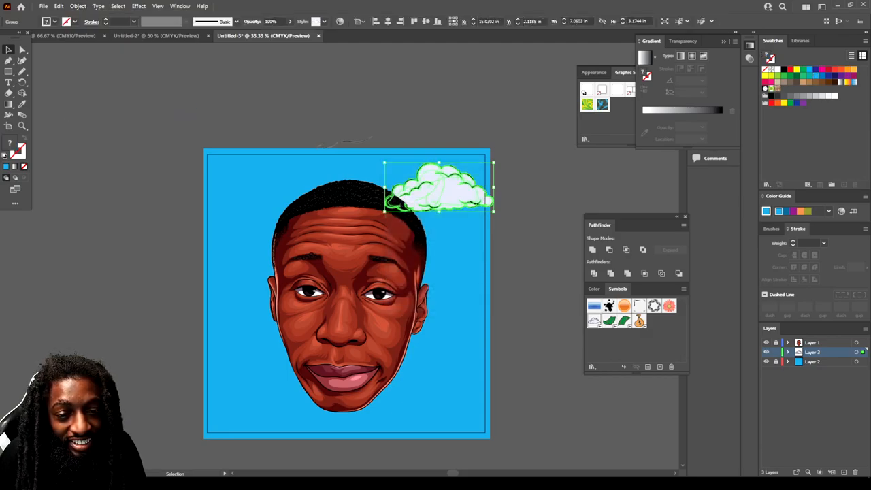
pyautogui.moveTo(438, 188); pyautogui.dragTo(433, 184)
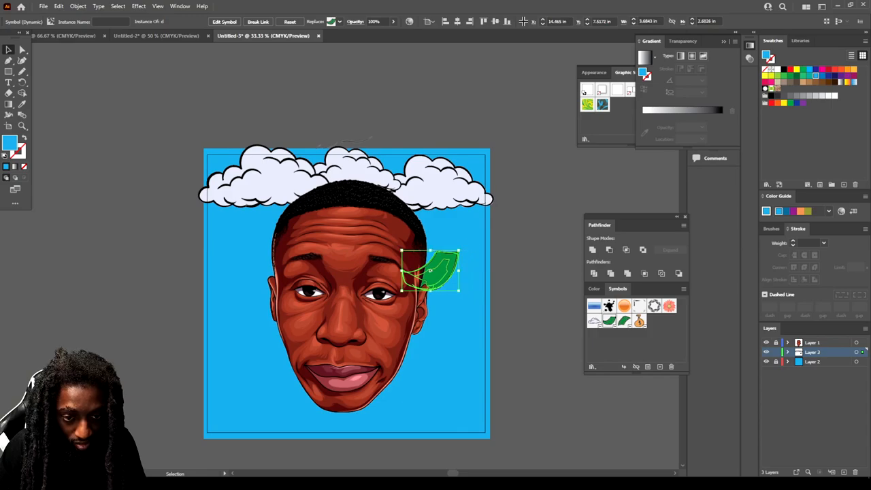
# Position two dollar bills beside the head and near the clouds.
pyautogui.moveTo(428, 270); pyautogui.dragTo(465, 243)
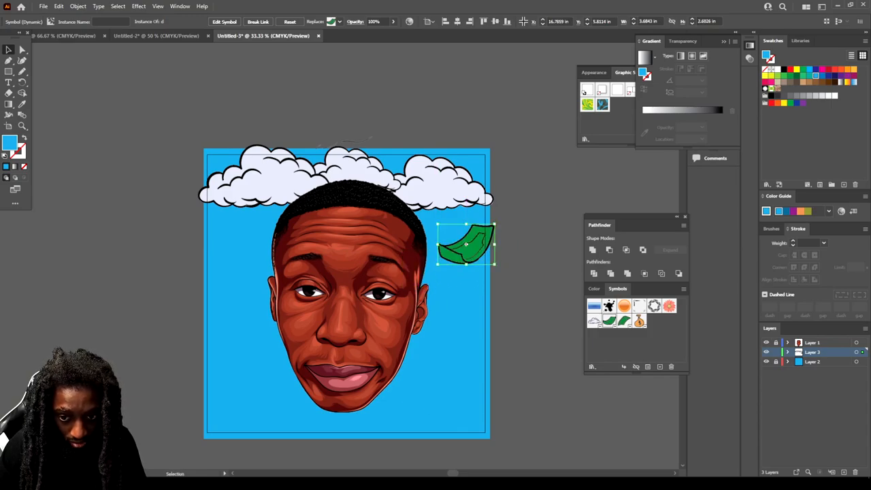
pyautogui.moveTo(466, 245); pyautogui.dragTo(447, 234)
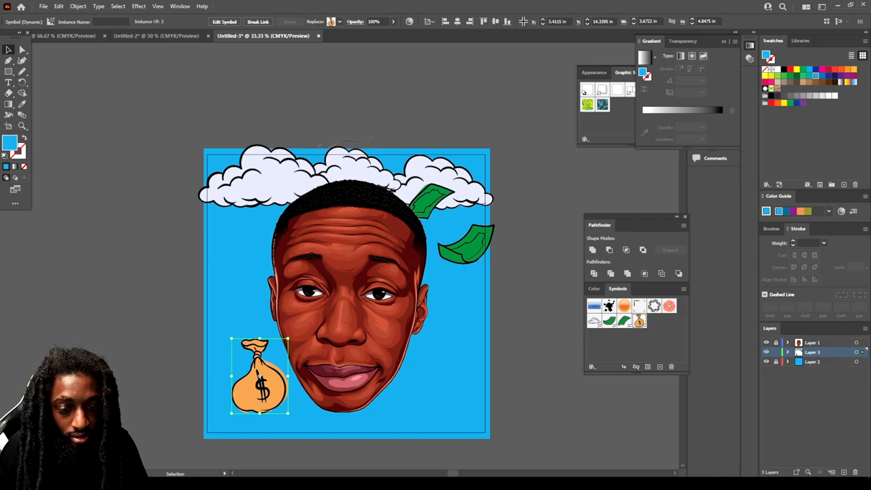
# Place a second money bag near the right ear and a dollar bill beside the right cheek.
pyautogui.moveTo(259, 378); pyautogui.dragTo(428, 367)
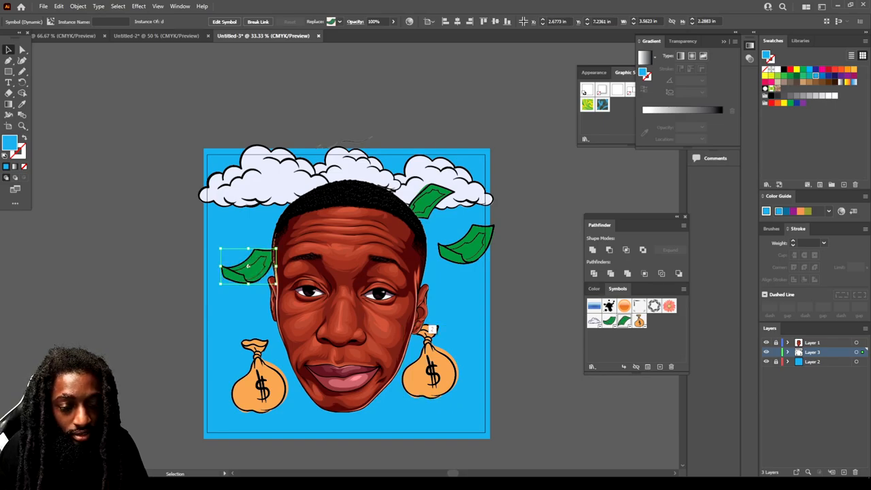
pyautogui.moveTo(247, 265); pyautogui.dragTo(455, 313)
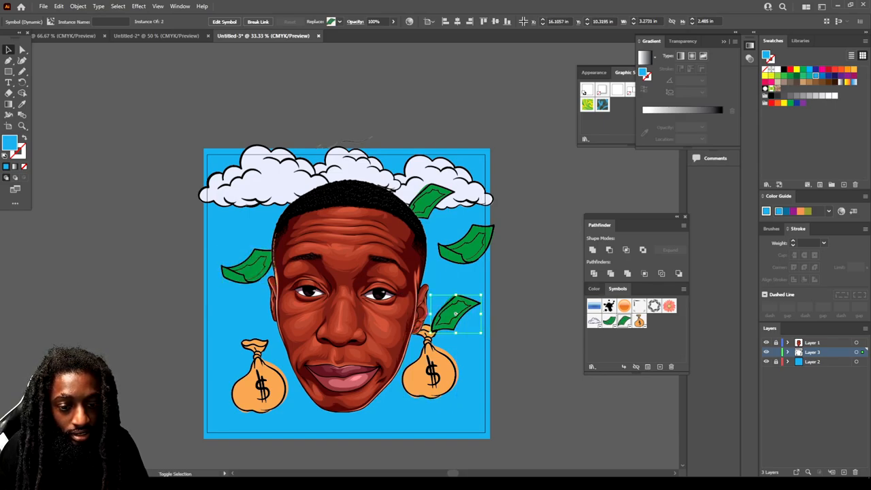